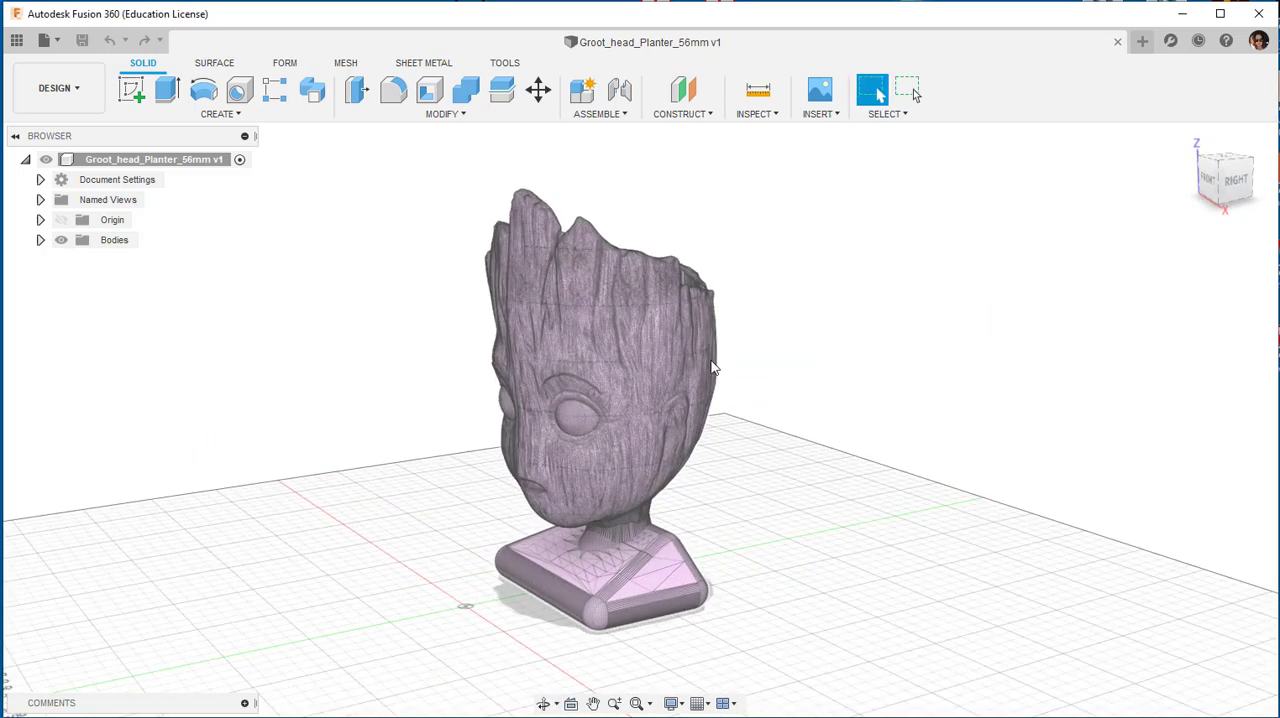
- Start a mesh section sketch on the Groot head planter mesh body
{"action": "left_click_drag", "start_coordinate": [716, 368], "coordinate": [790, 350]}
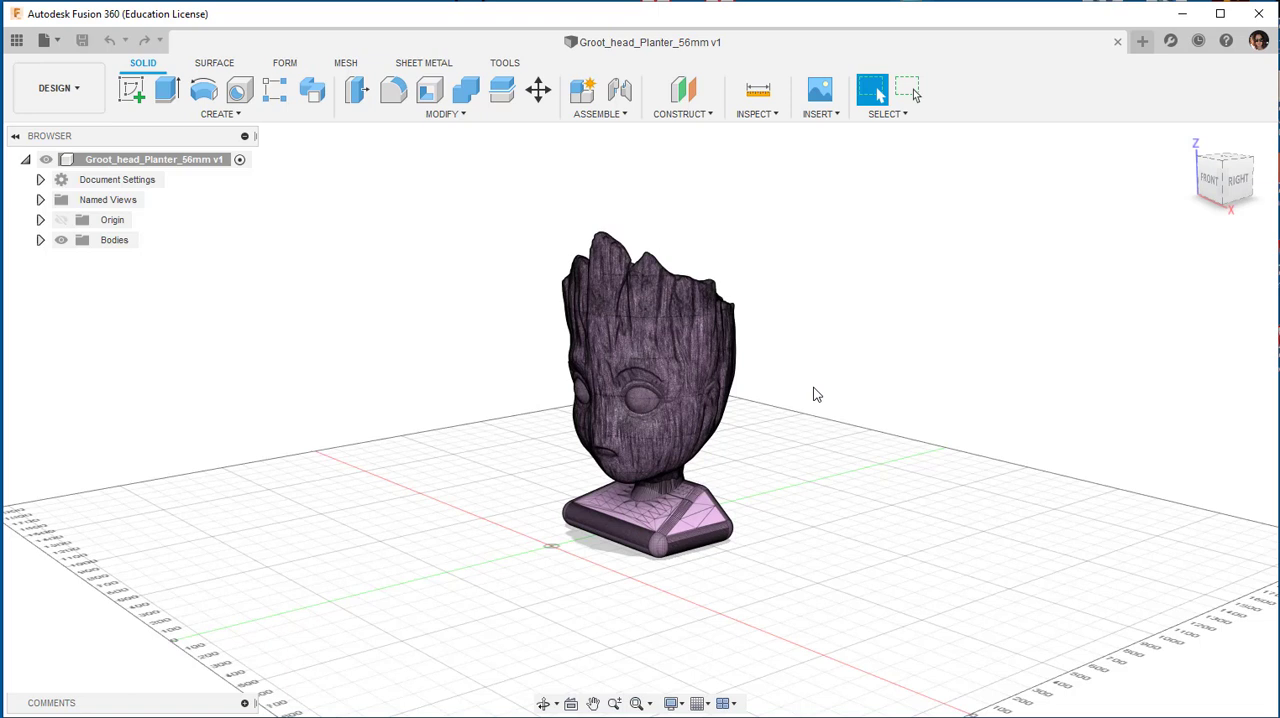
{"action": "mouse_move", "coordinate": [508, 162]}
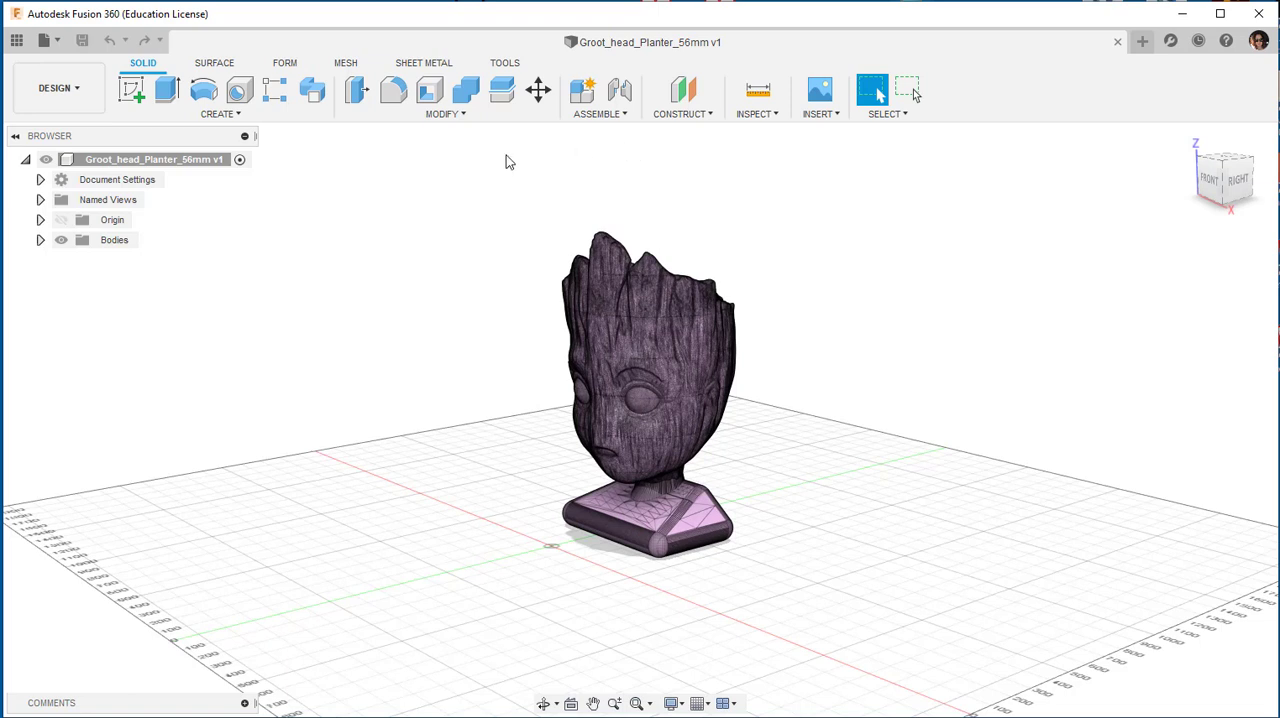
{"action": "mouse_move", "coordinate": [228, 180]}
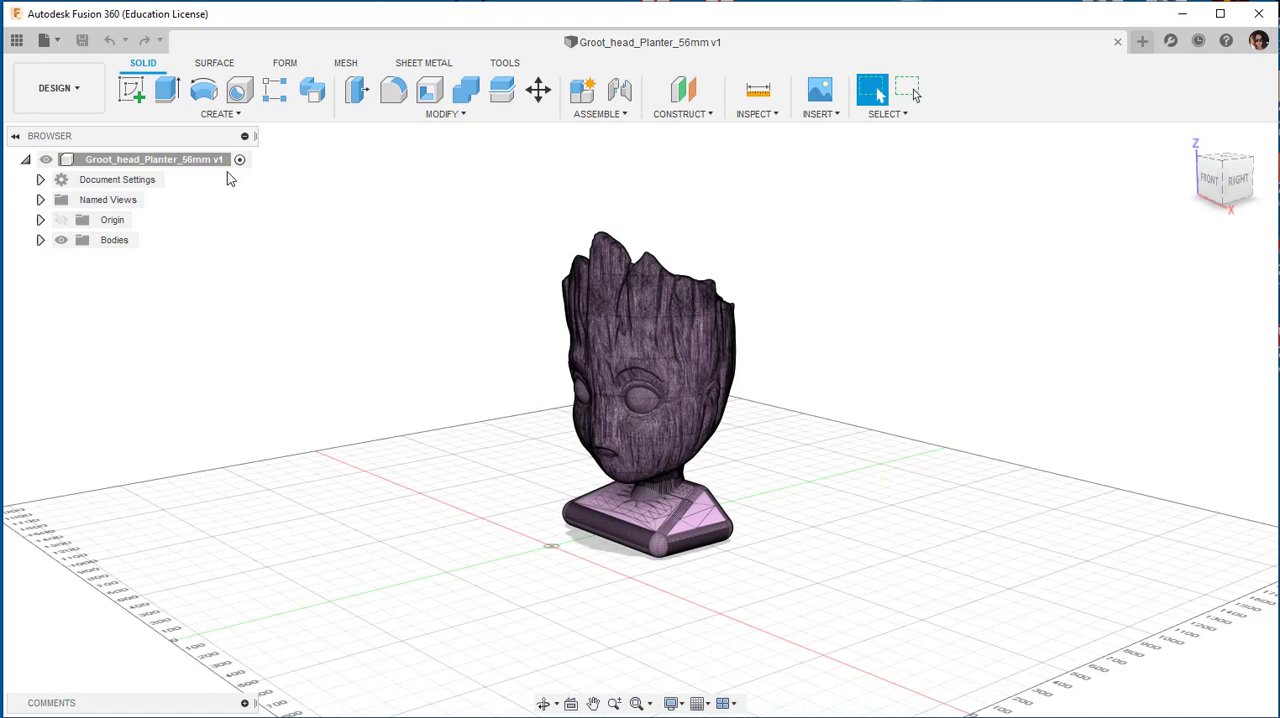
{"action": "left_click", "coordinate": [220, 114]}
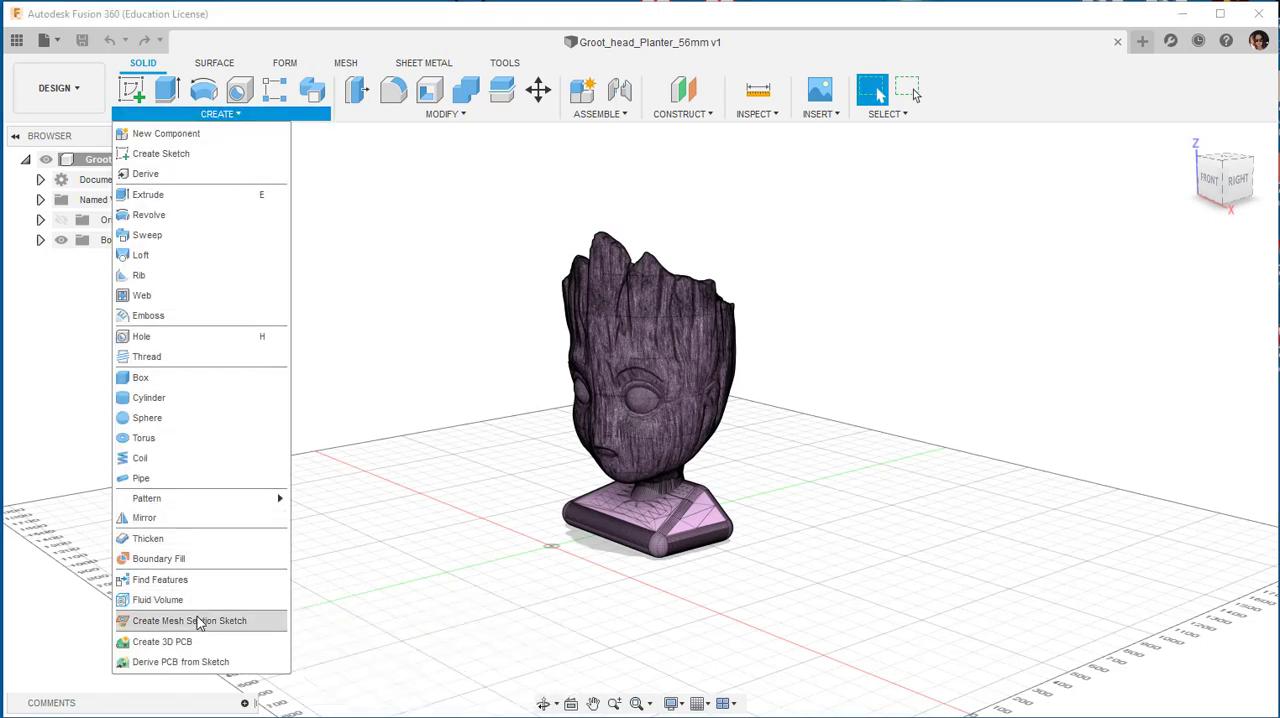
{"action": "left_click", "coordinate": [188, 620]}
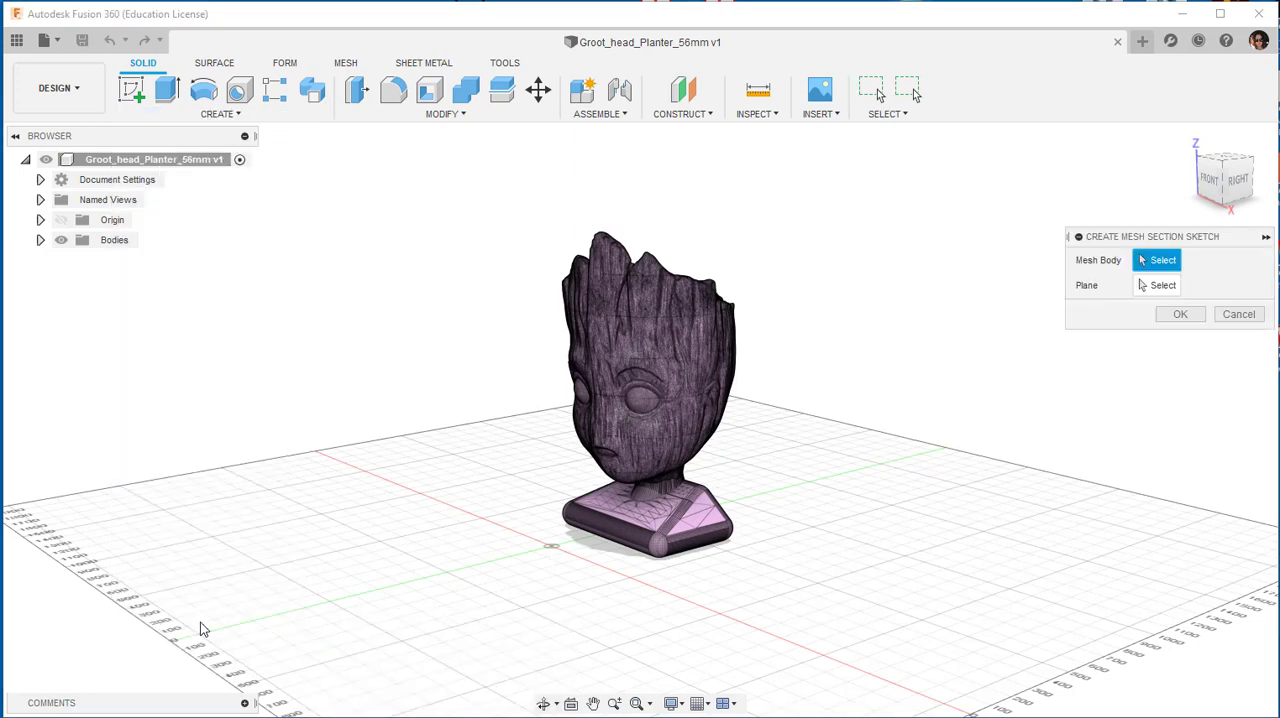
{"action": "mouse_move", "coordinate": [1050, 300]}
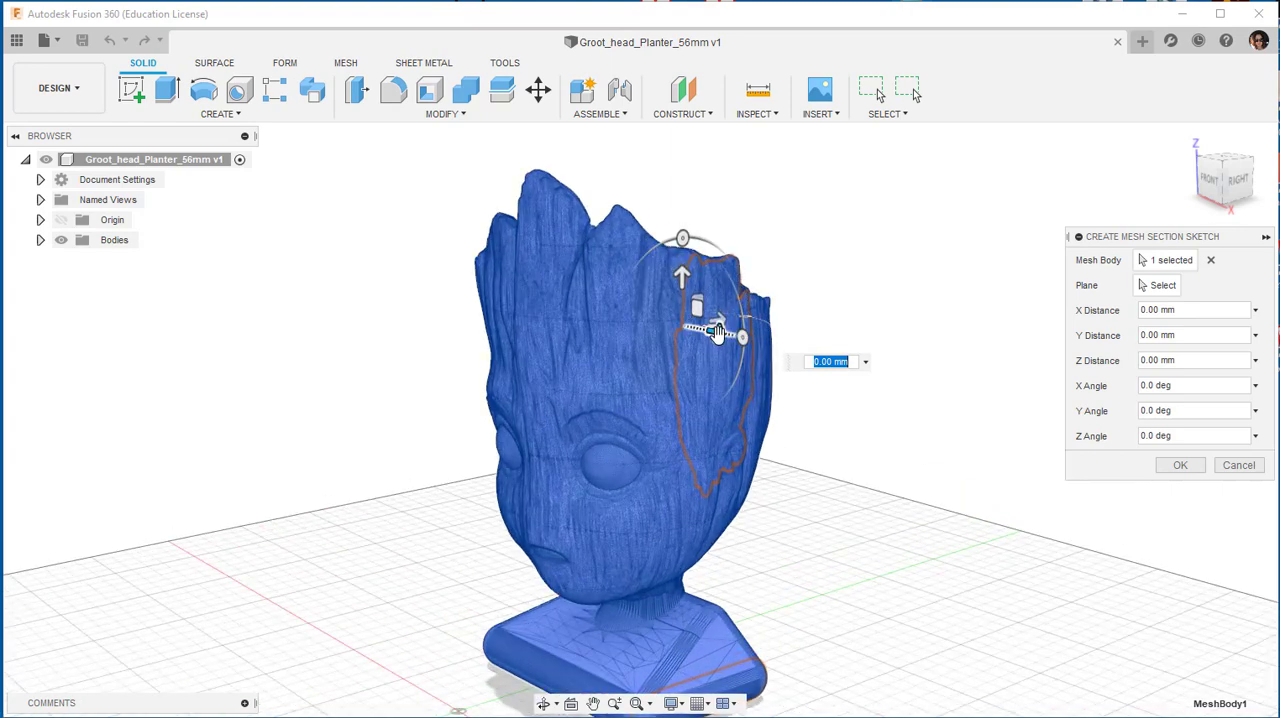
- Position the section plane across the head so it slices through the planter
{"action": "left_click_drag", "start_coordinate": [742, 330], "coordinate": [650, 320]}
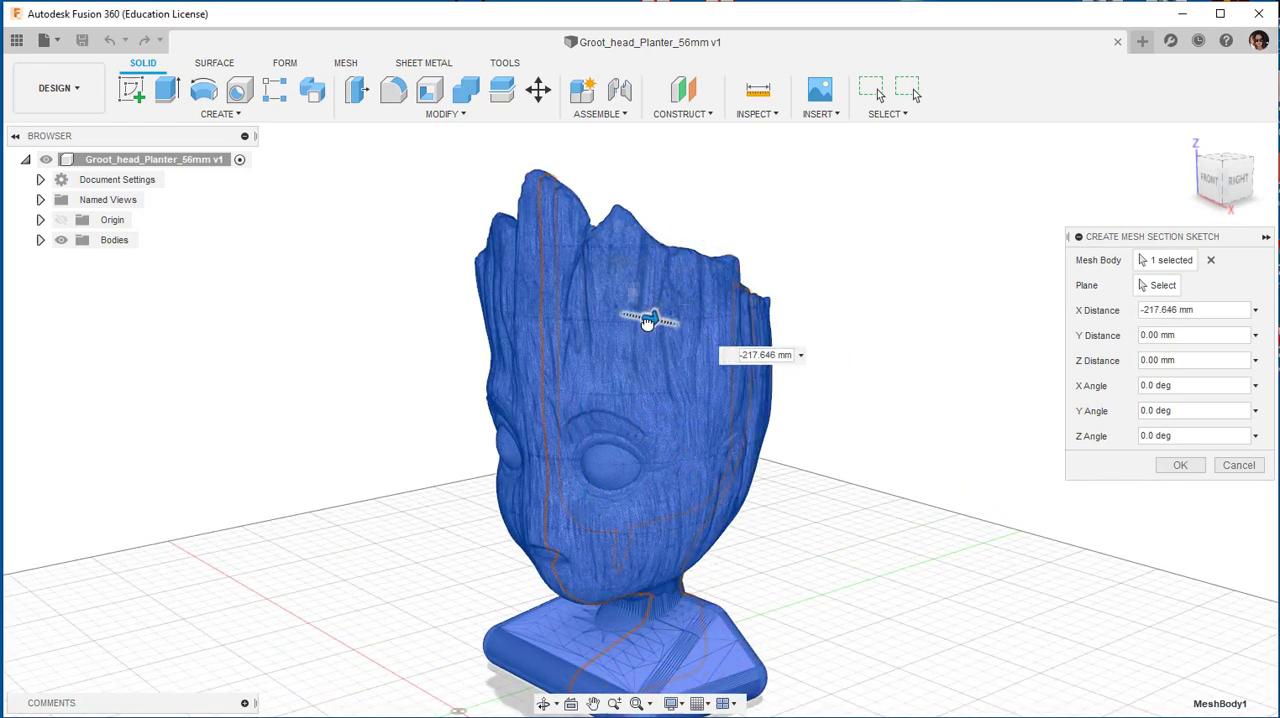
{"action": "left_click_drag", "start_coordinate": [650, 318], "coordinate": [640, 316]}
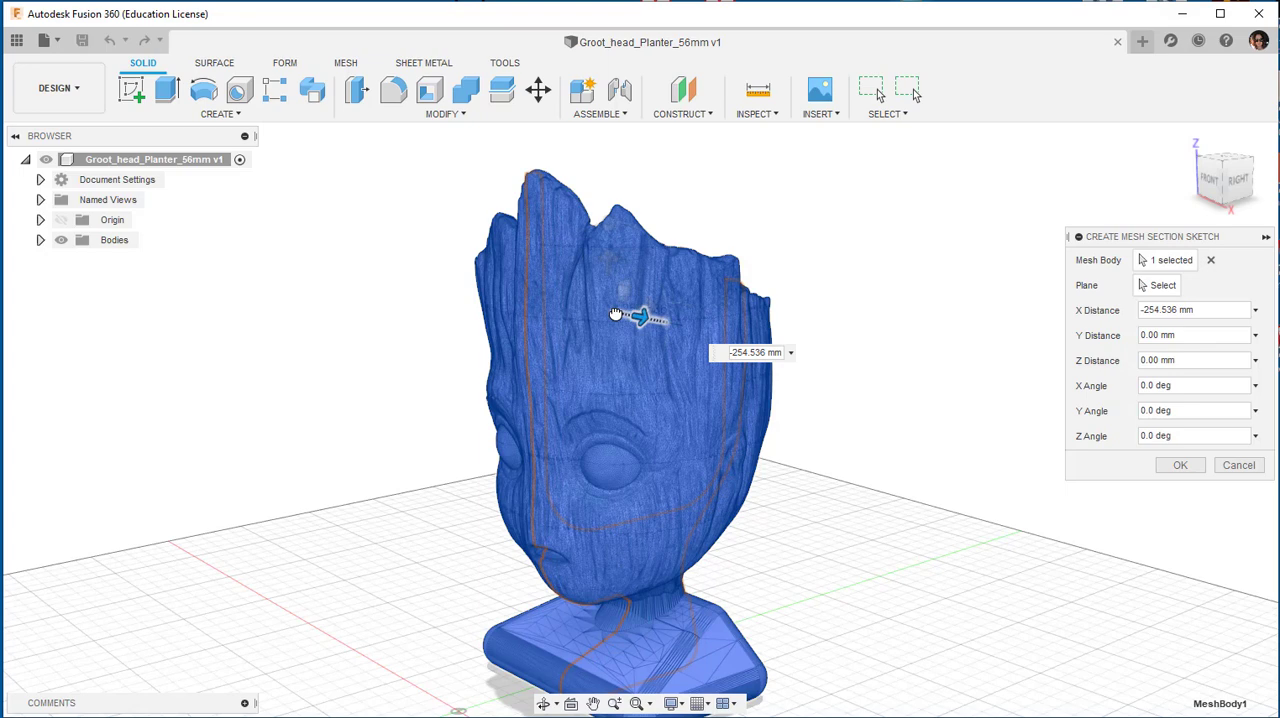
{"action": "left_click_drag", "start_coordinate": [640, 316], "coordinate": [658, 320]}
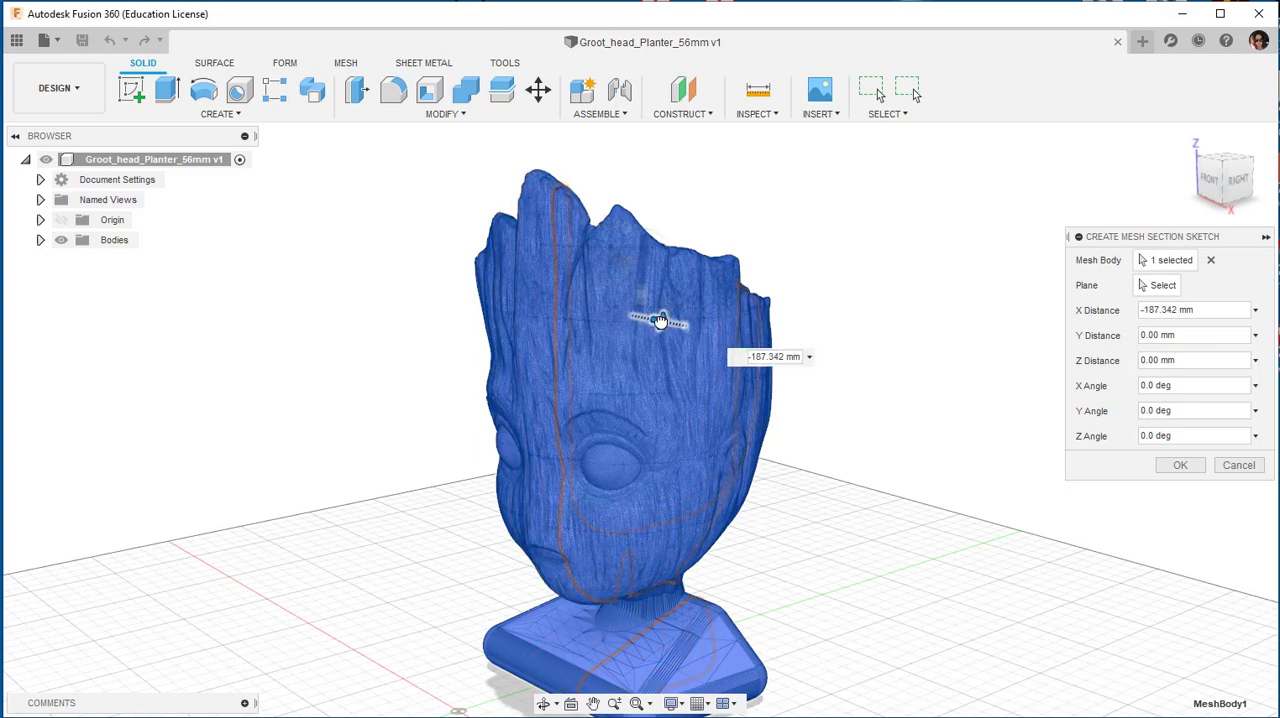
{"action": "left_click_drag", "start_coordinate": [658, 320], "coordinate": [616, 308]}
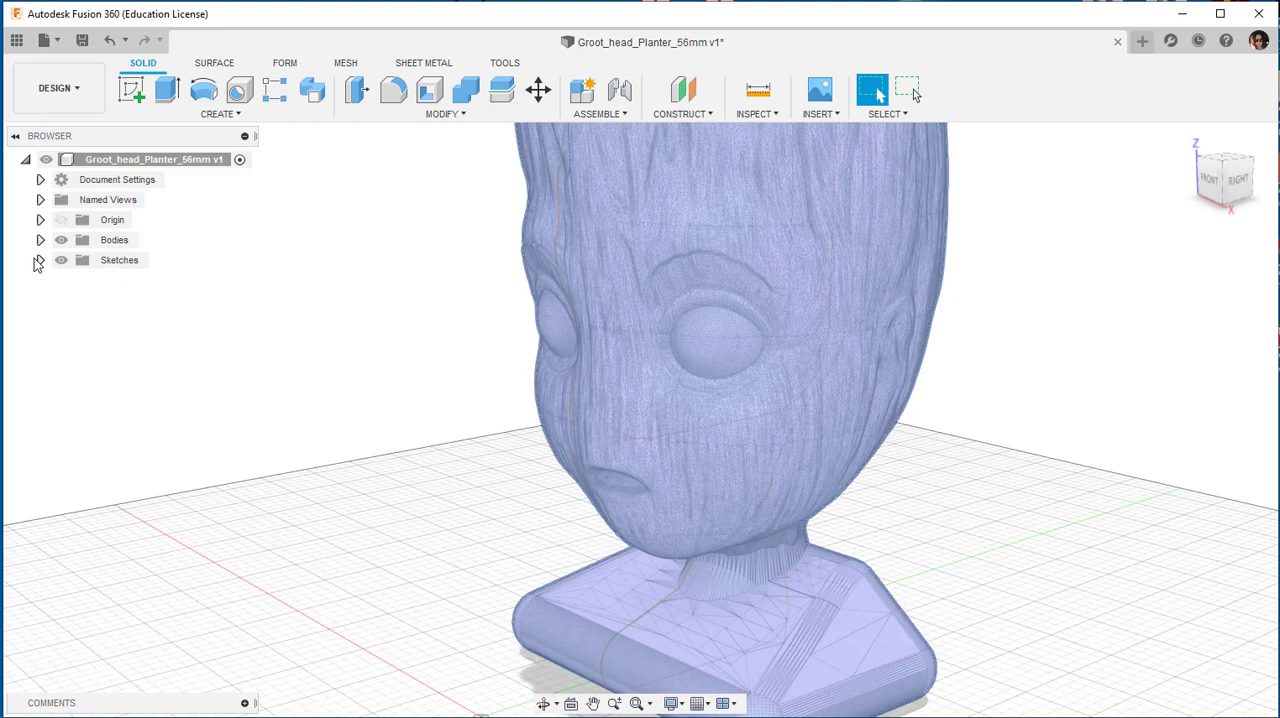
- Move Sketch1 with Move/Copy so its section outline stands beside the head
{"action": "left_click", "coordinate": [40, 260]}
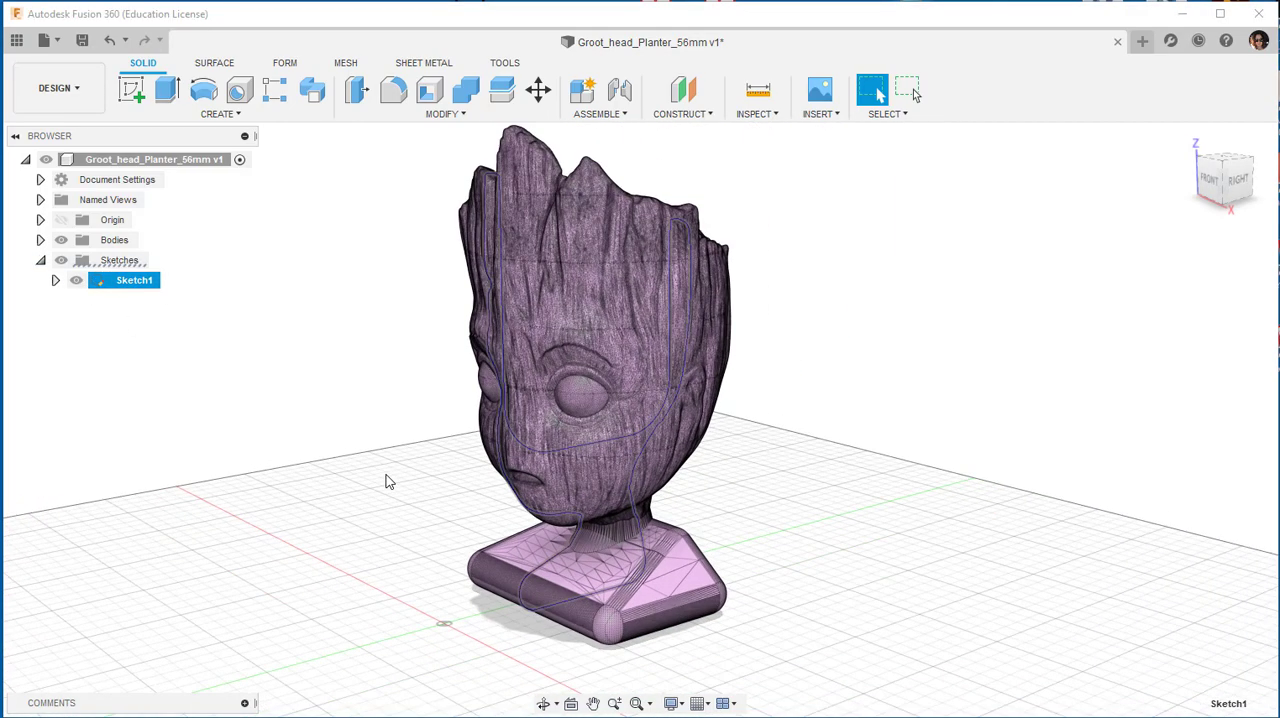
{"action": "right_click", "coordinate": [550, 560]}
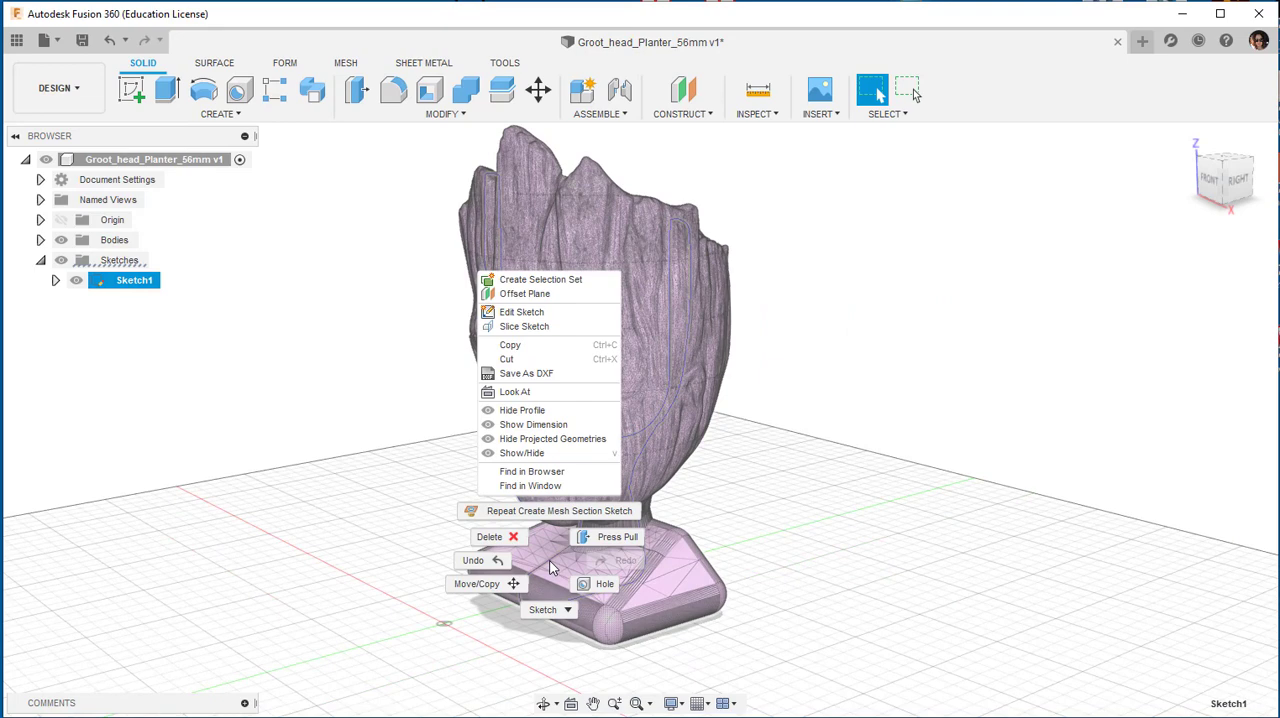
{"action": "left_click", "coordinate": [476, 584]}
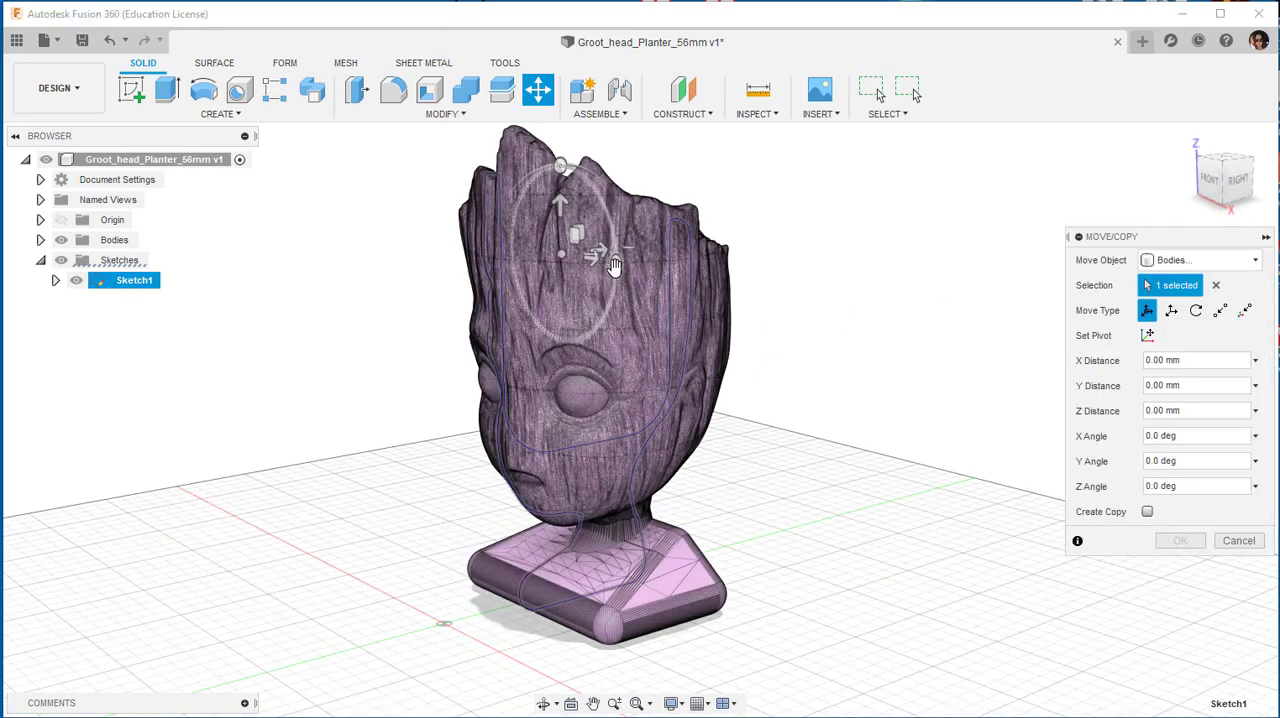
{"action": "left_click_drag", "start_coordinate": [616, 252], "coordinate": [836, 296]}
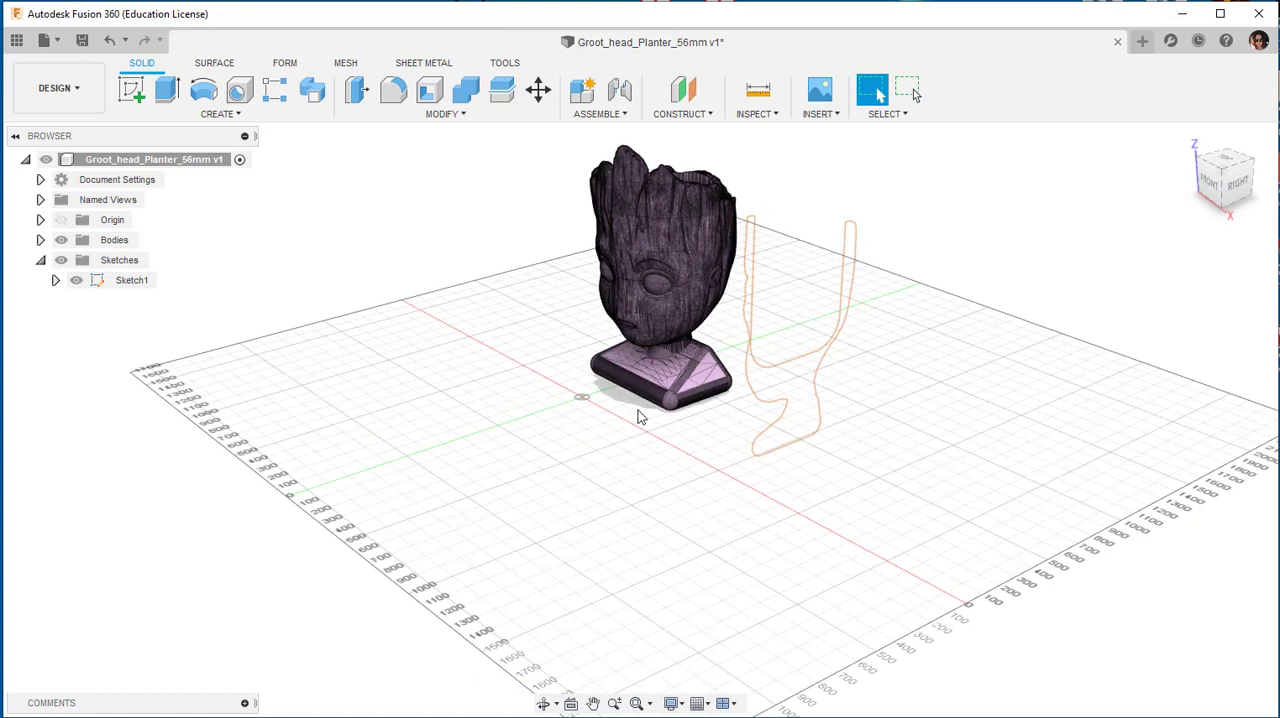
- Reopen Sketch1 for editing from the browser
{"action": "left_click", "coordinate": [132, 280]}
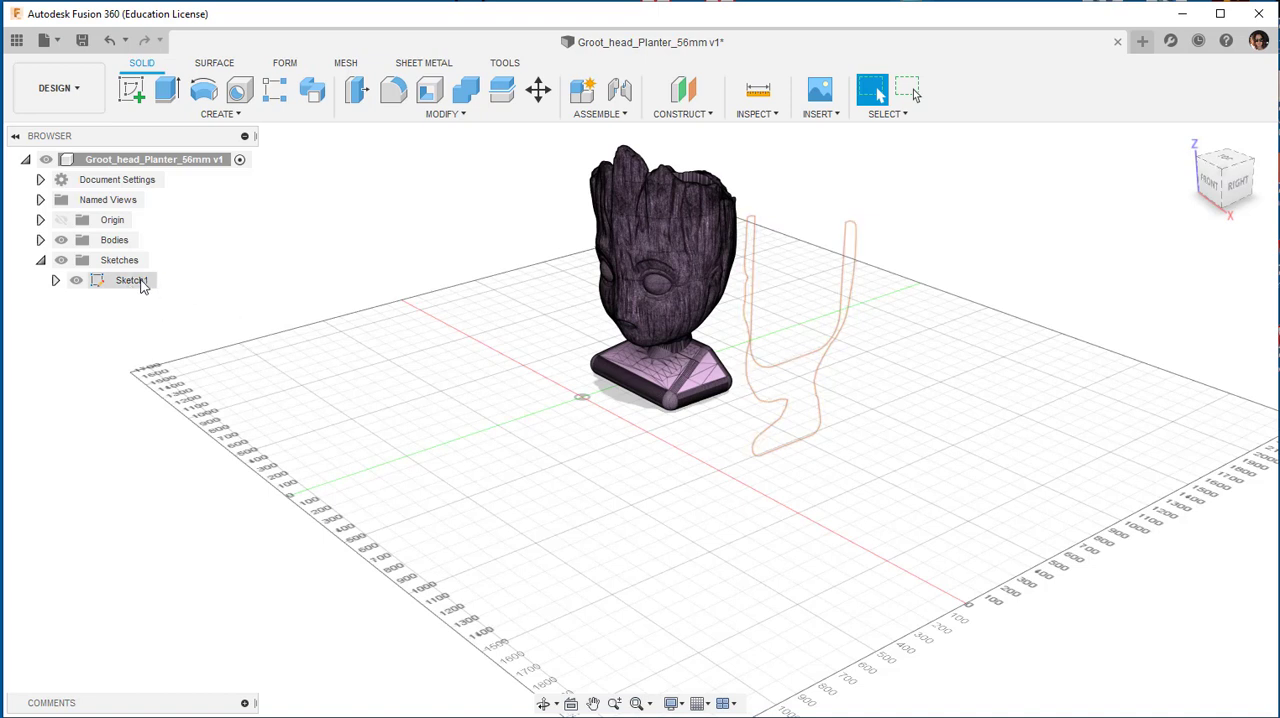
{"action": "left_click", "coordinate": [132, 280]}
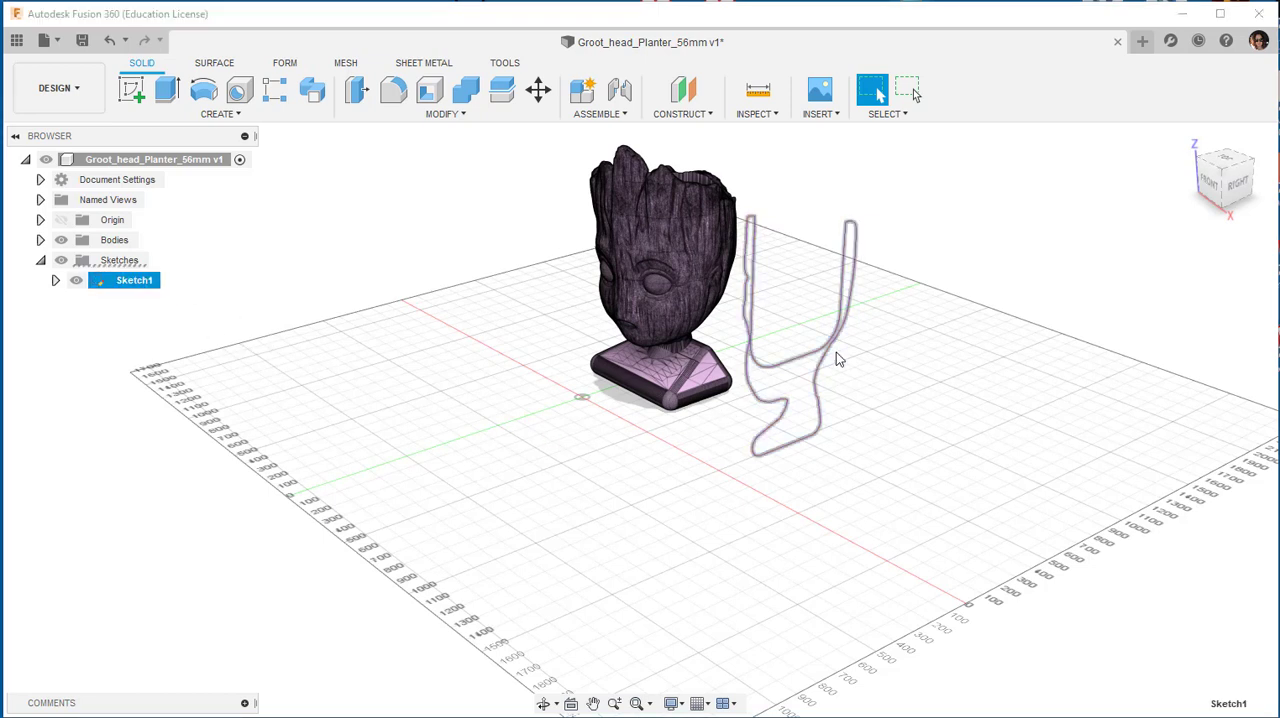
{"action": "right_click", "coordinate": [838, 358]}
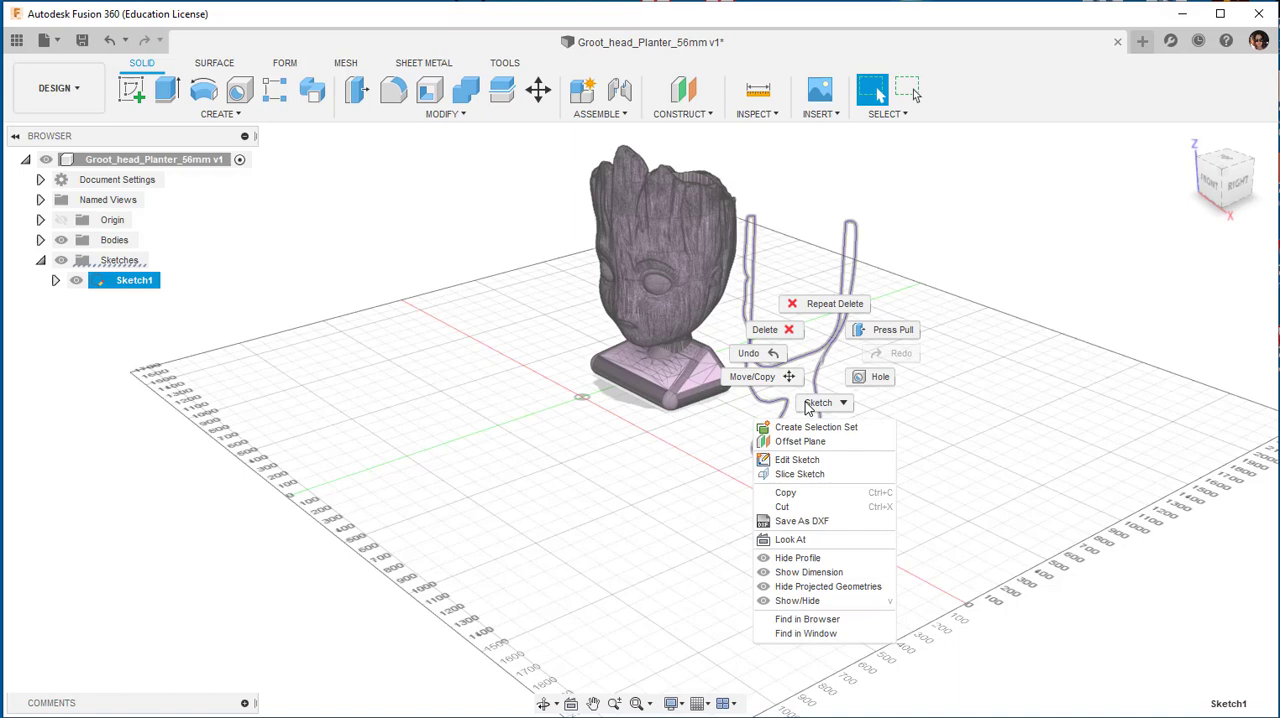
{"action": "left_click", "coordinate": [796, 460]}
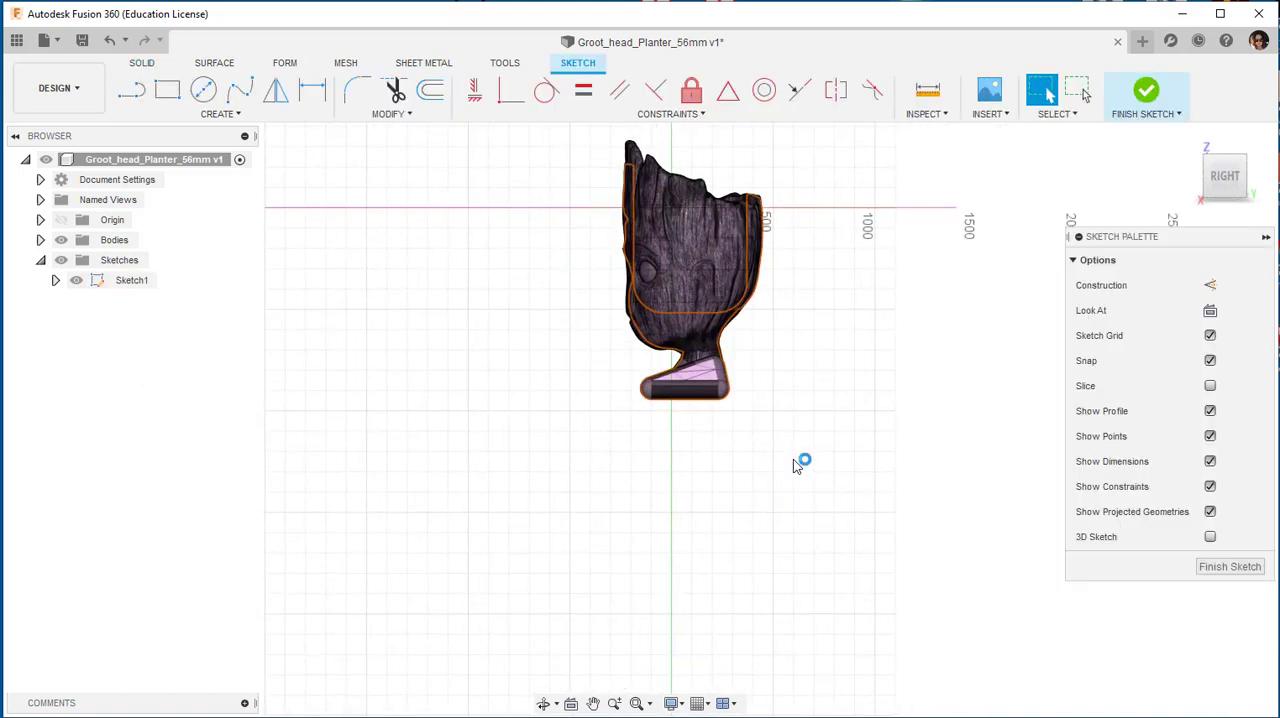
{"action": "mouse_move", "coordinate": [644, 504]}
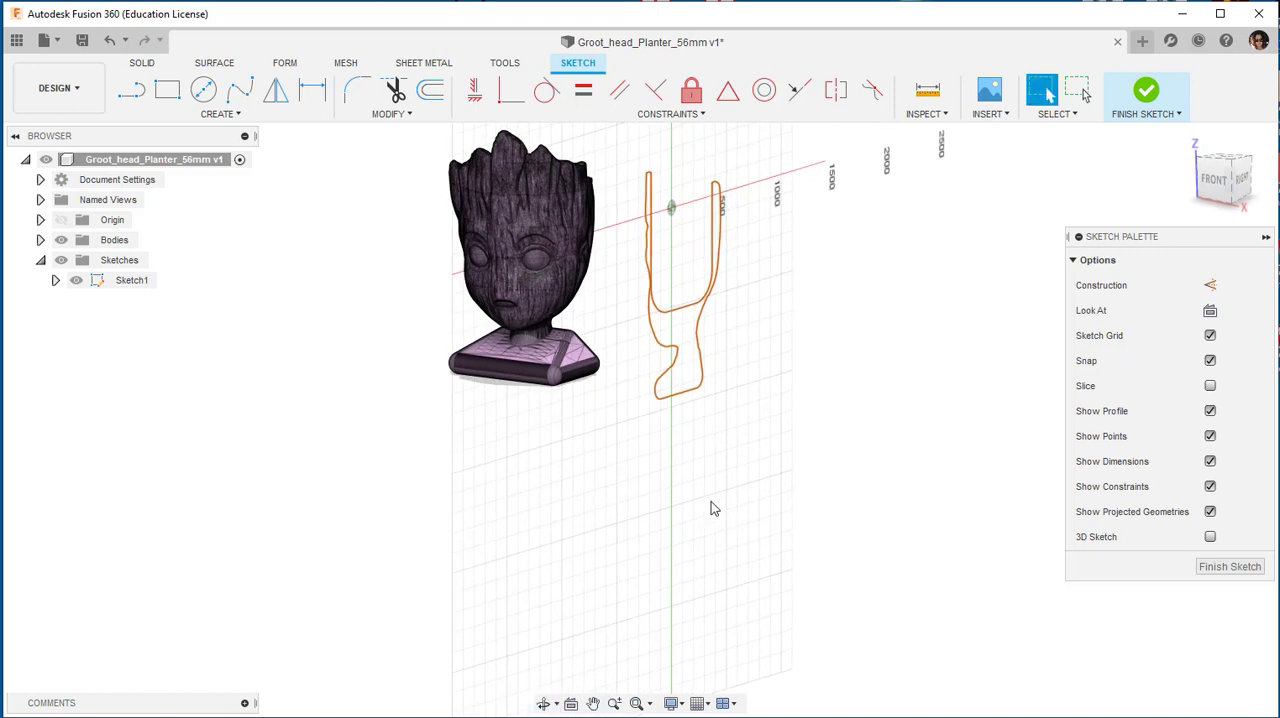
- Fit curves to the mesh section so the outline becomes one closed profile
{"action": "left_click", "coordinate": [218, 114]}
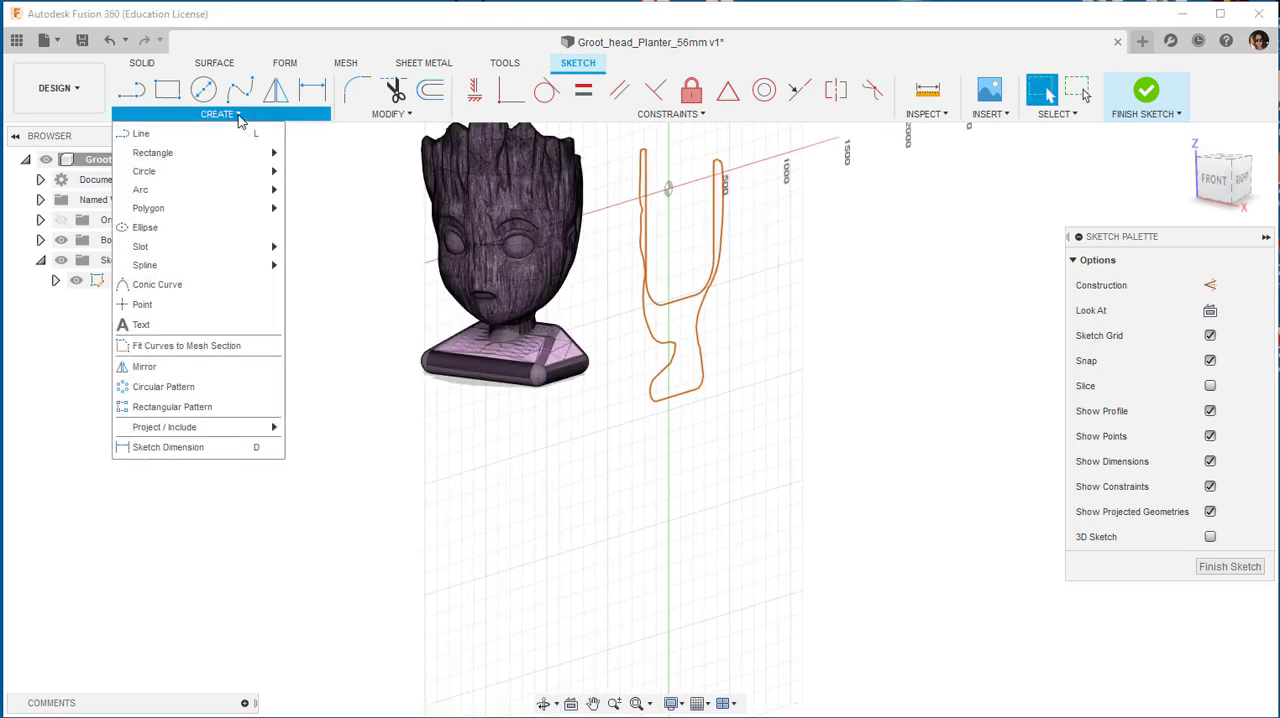
{"action": "mouse_move", "coordinate": [196, 344]}
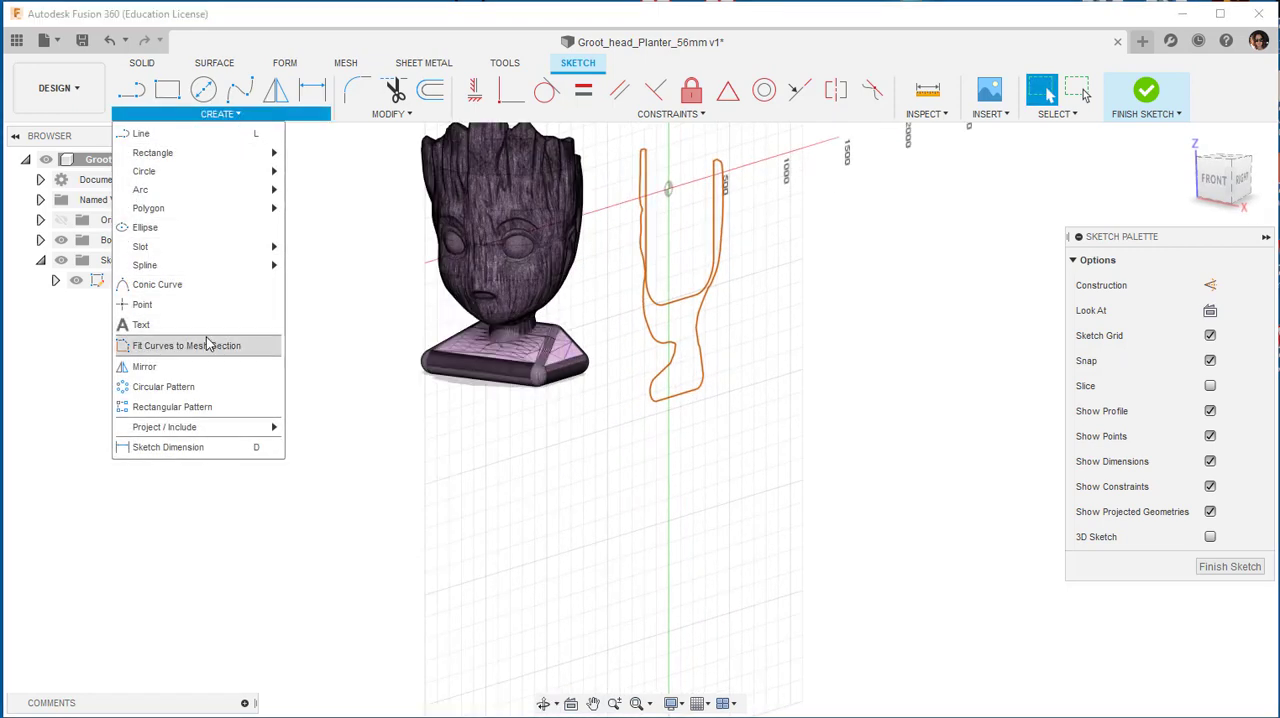
{"action": "left_click", "coordinate": [186, 344]}
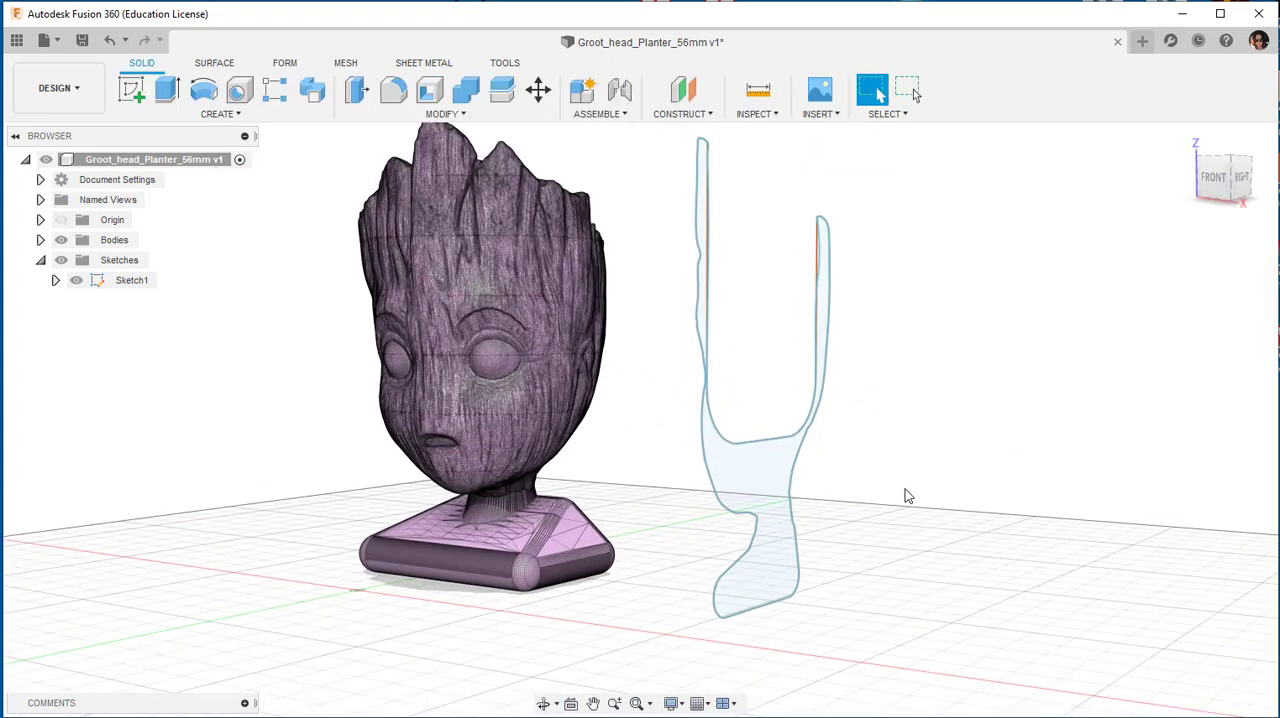
- Extrude the closed profile 150.944 mm as a New Body, creating Extrude1
{"action": "right_click", "coordinate": [756, 474]}
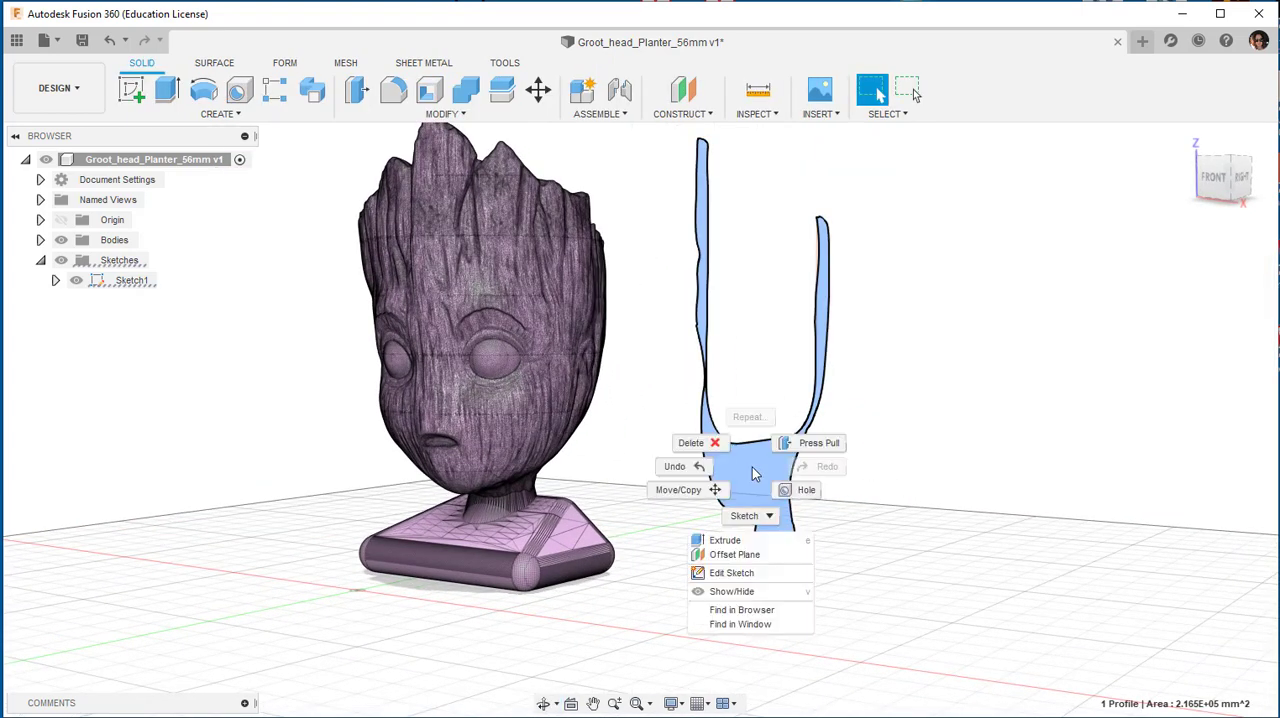
{"action": "left_click", "coordinate": [724, 540]}
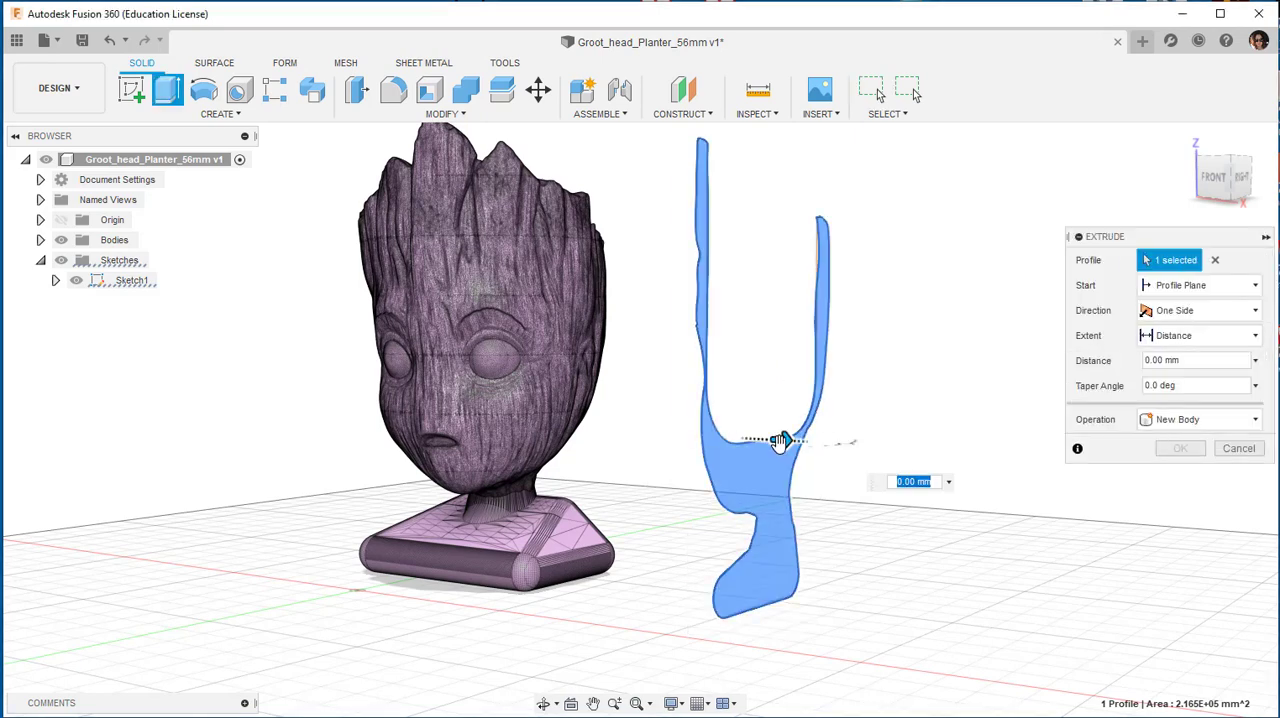
{"action": "left_click_drag", "start_coordinate": [780, 442], "coordinate": [844, 444]}
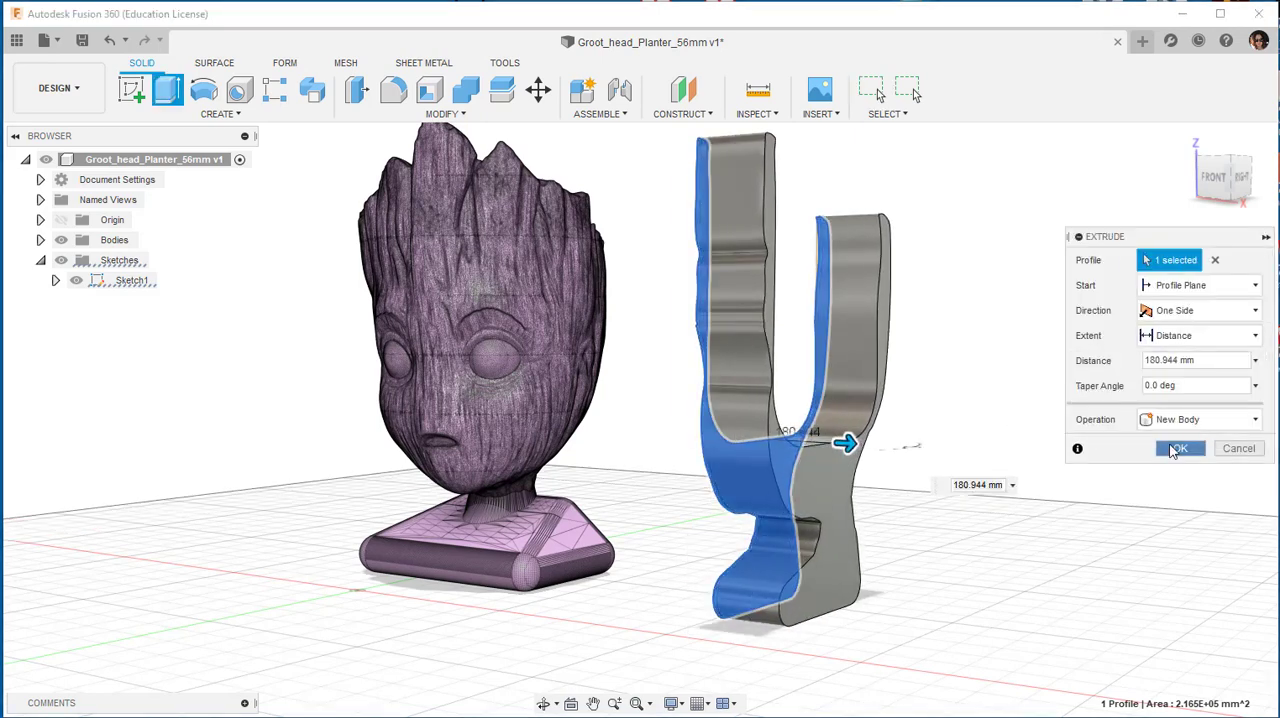
{"action": "left_click", "coordinate": [1180, 448]}
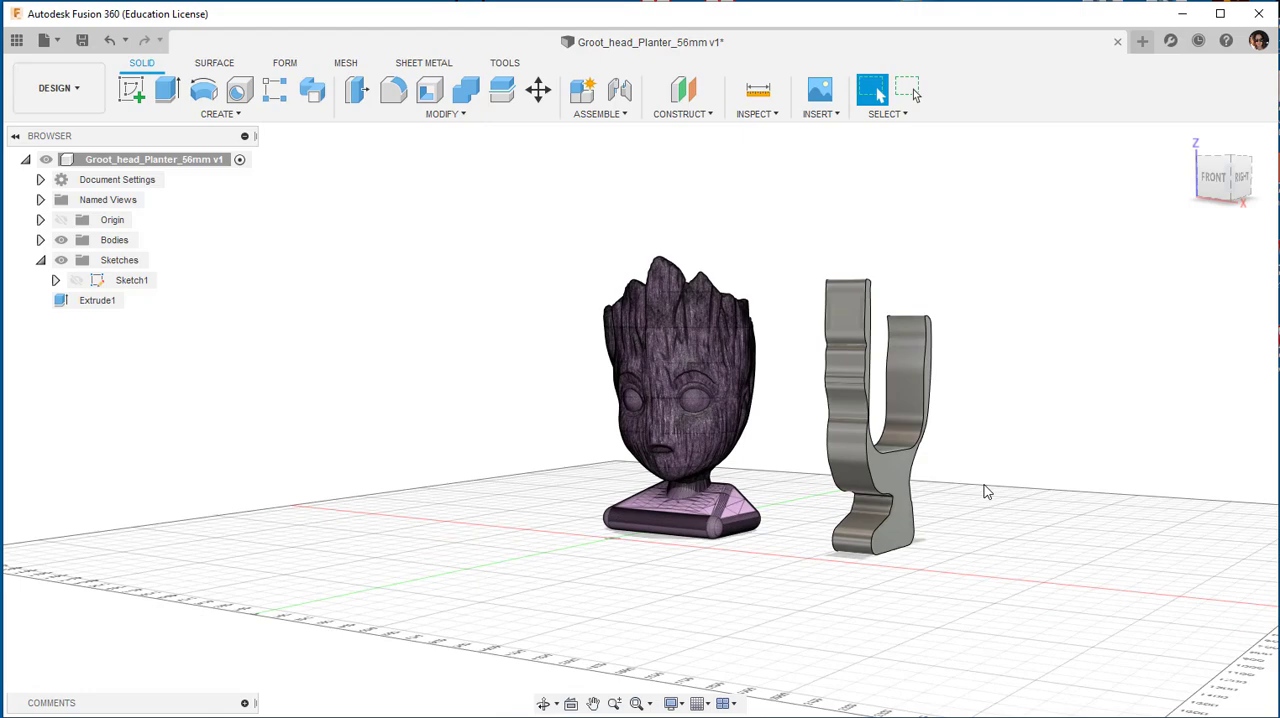
{"action": "left_click_drag", "start_coordinate": [988, 492], "coordinate": [980, 512]}
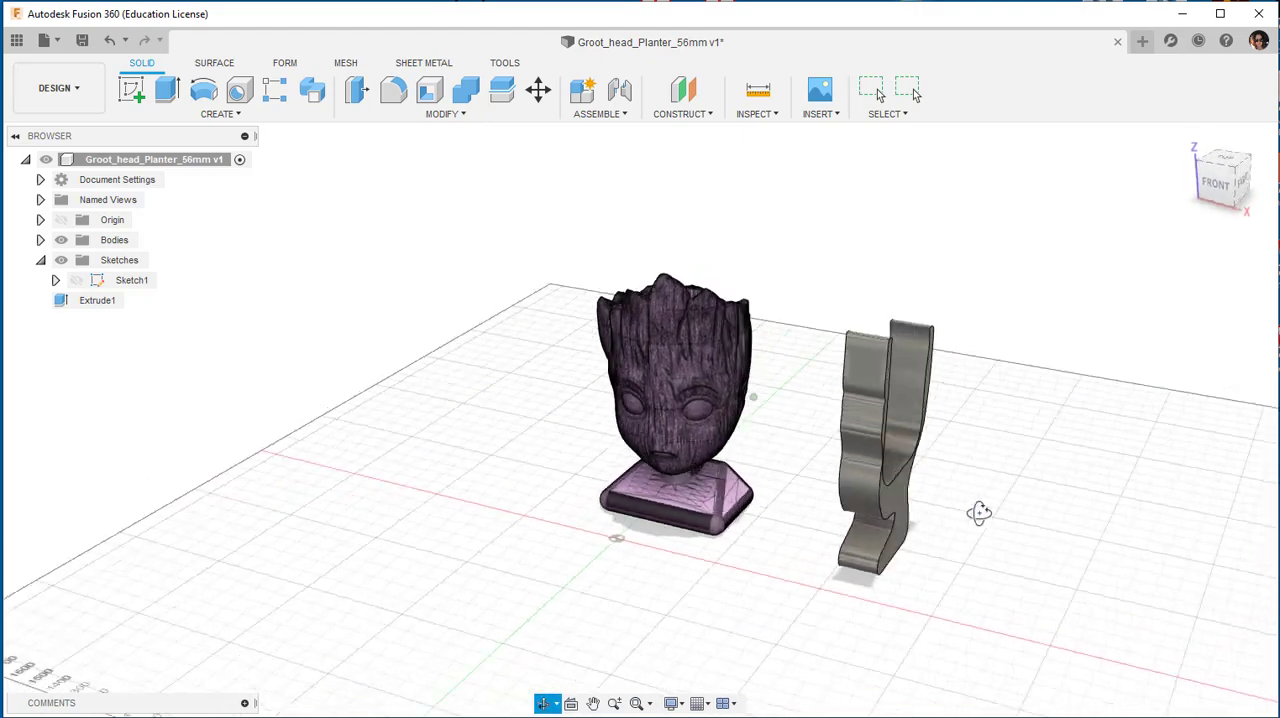